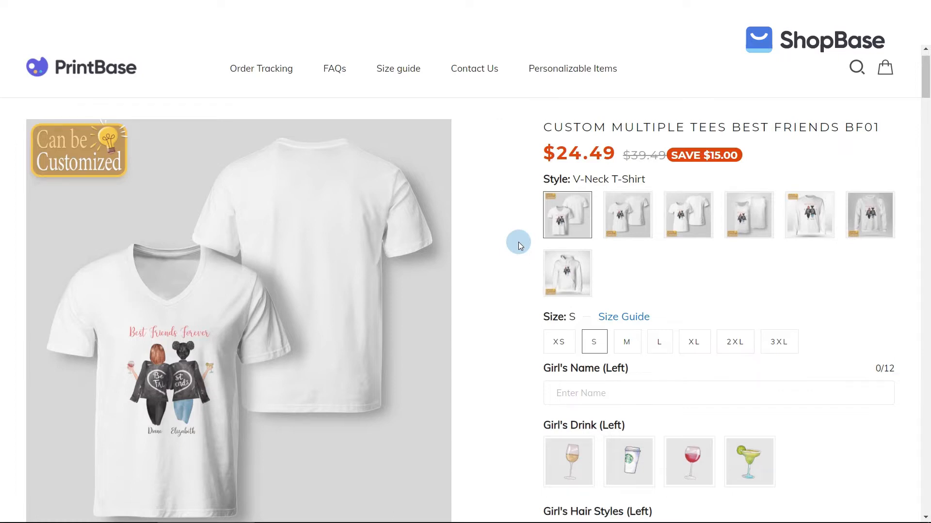
- Personalize the left girl as Wendy with a Starbucks drink and Black Puff Balls hair
scroll("down", 3)
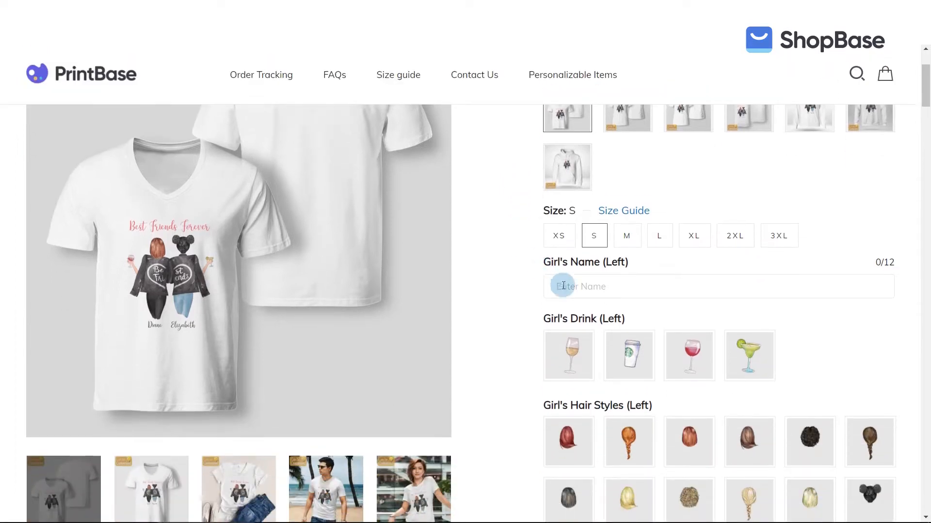
type("Wendy")
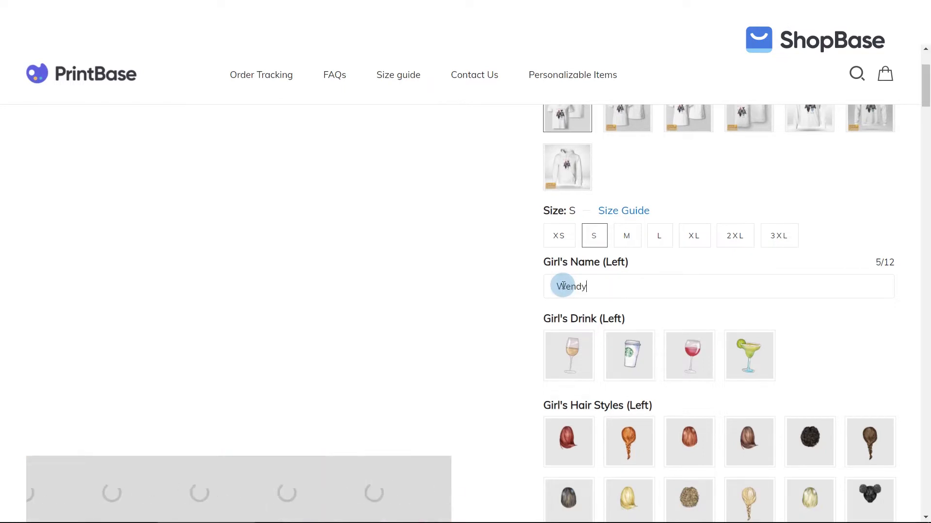
left_click(629, 277)
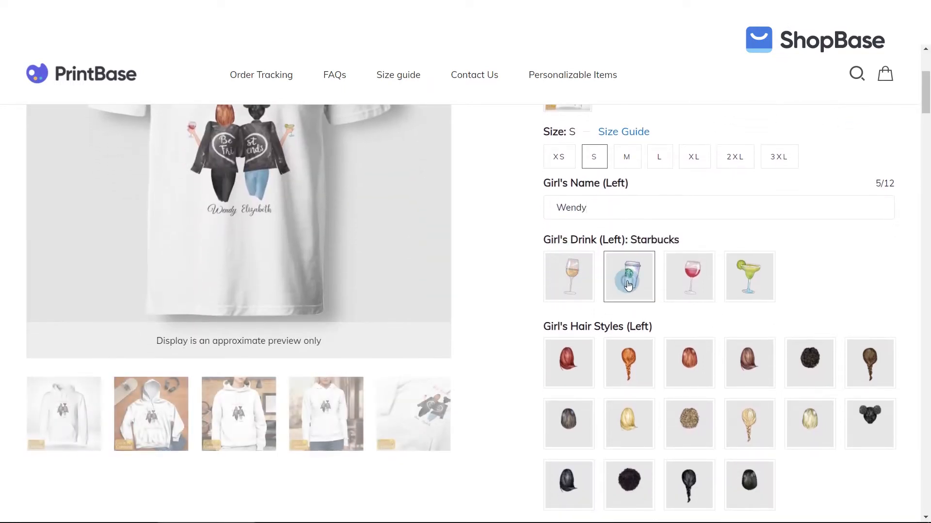
scroll("down", 3)
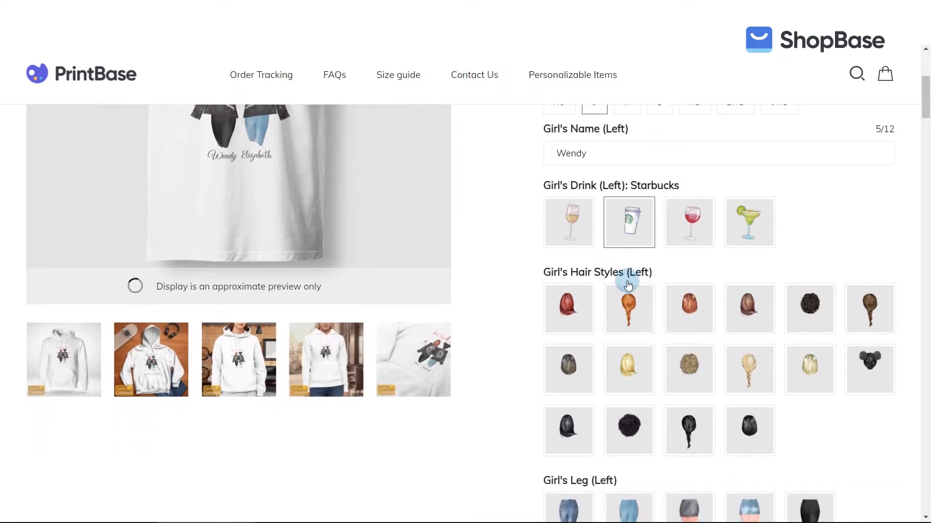
scroll("down", 3)
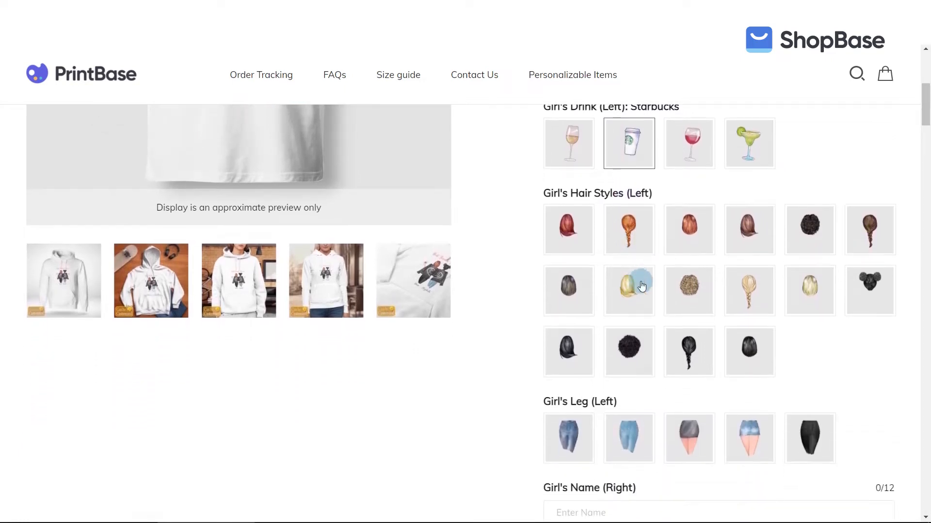
left_click(870, 290)
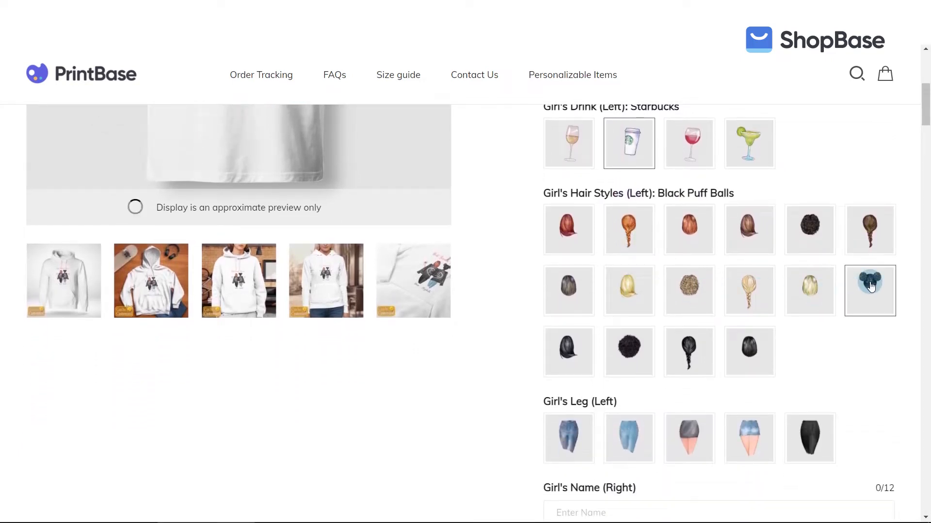
scroll("down", 3)
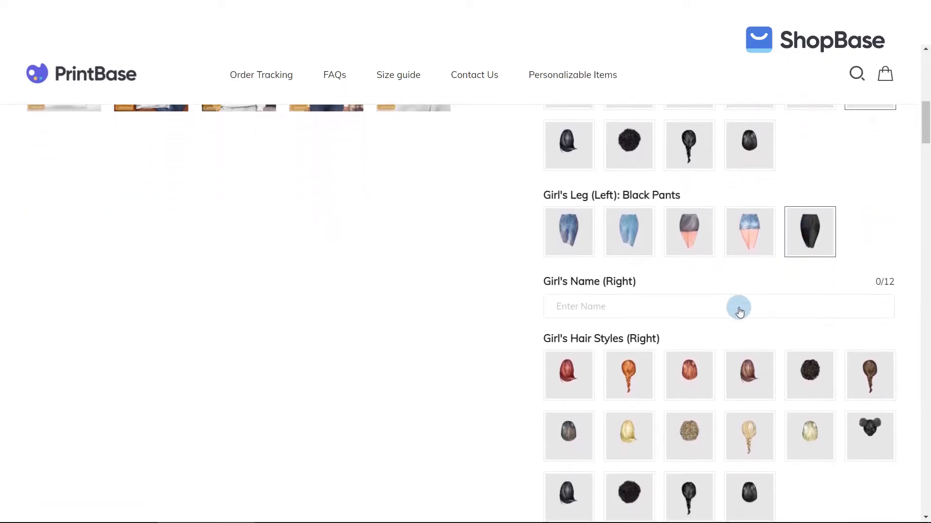
- Personalize the right girl as Lily with Blonde Braid hair and a Starbucks drink, then preview
type("Lily")
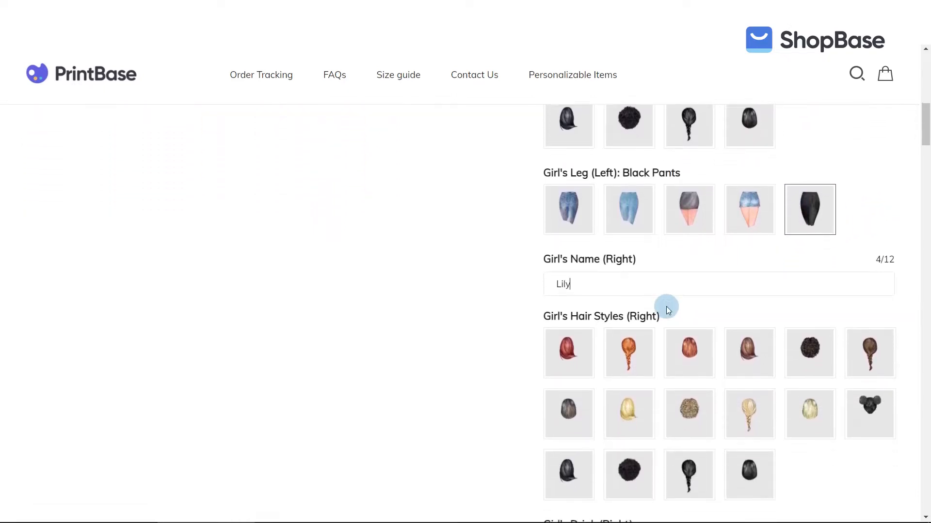
scroll("down", 3)
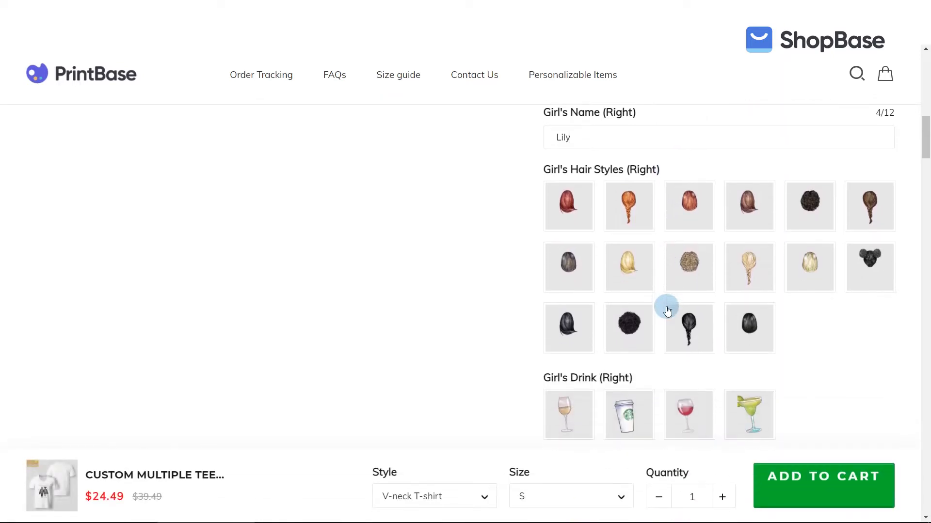
left_click(749, 267)
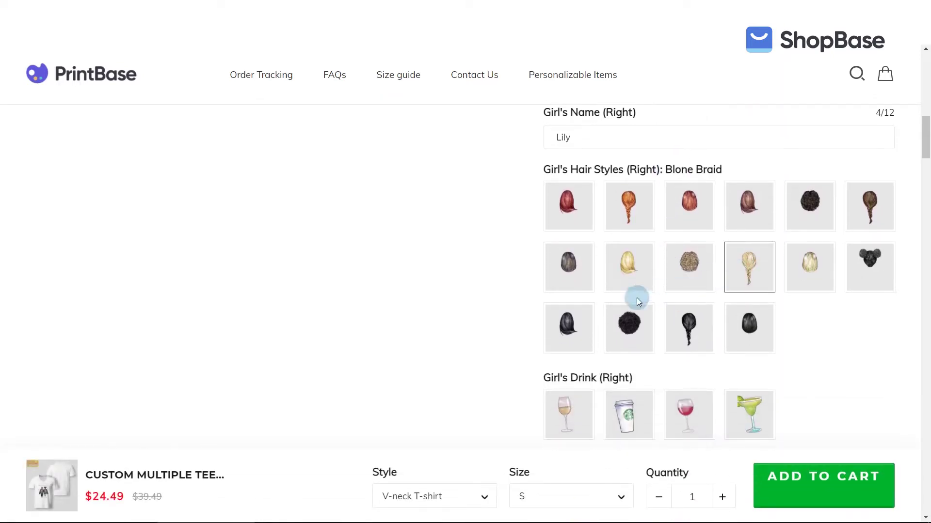
scroll("down", 3)
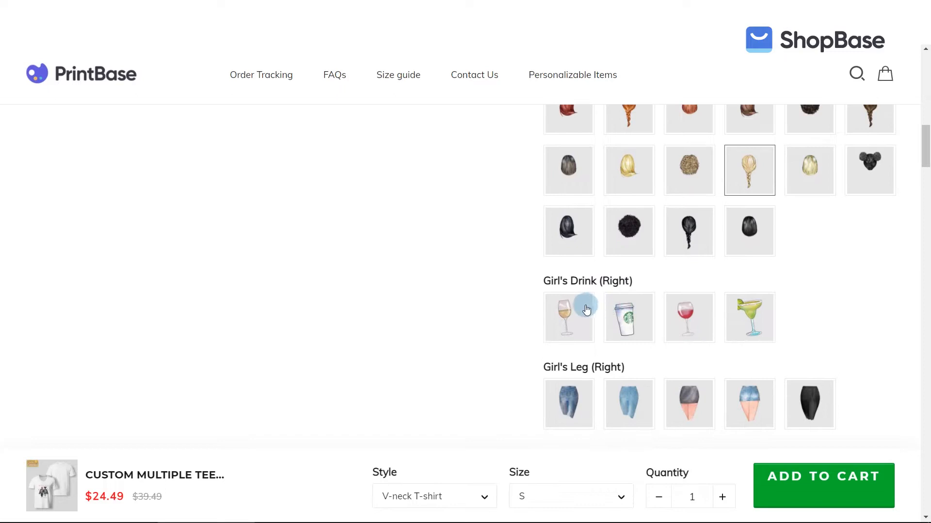
left_click(628, 318)
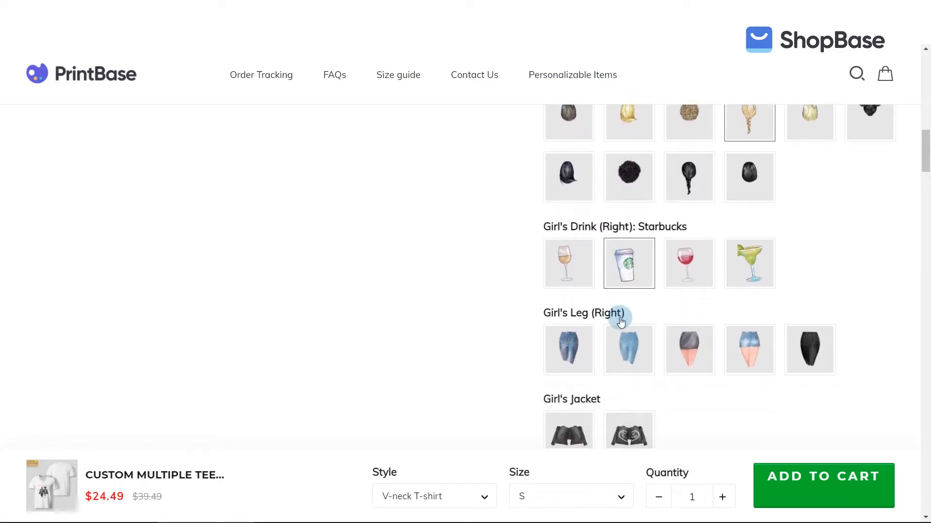
left_click(689, 334)
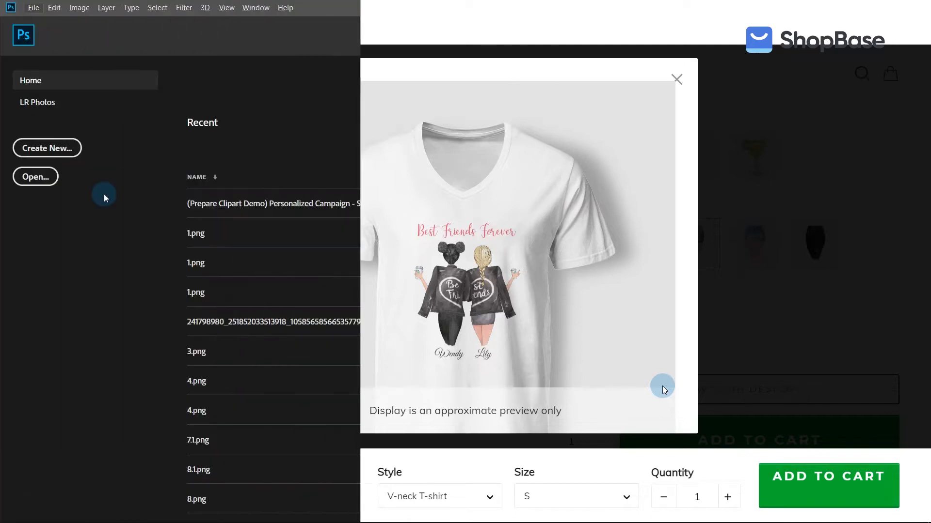
- Open Personalized Campaign - Sample Artwork.psd from the Prepare Clipart Demo folder
left_click(677, 79)
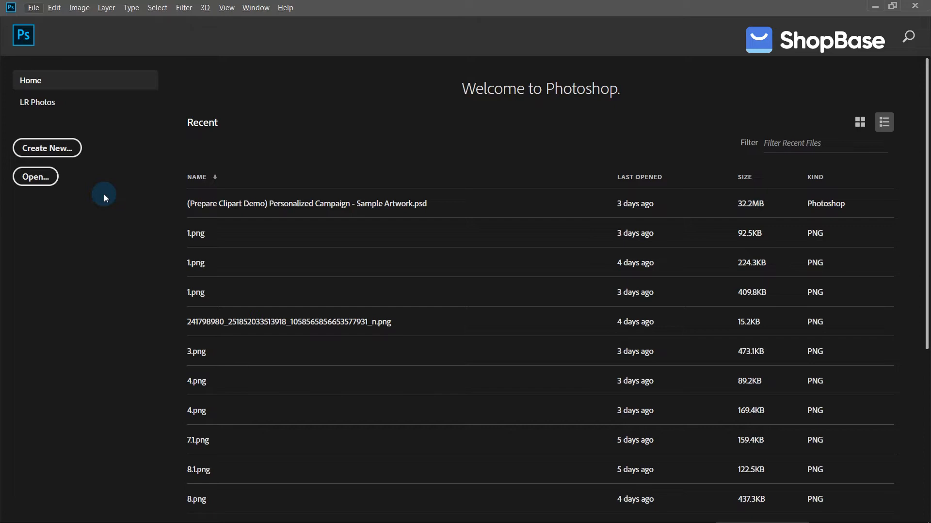
left_click(35, 176)
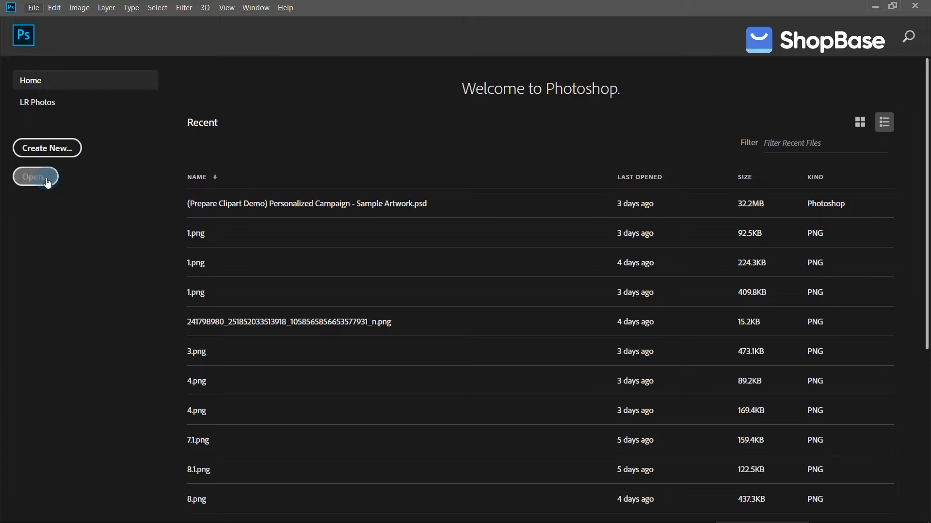
left_click(35, 177)
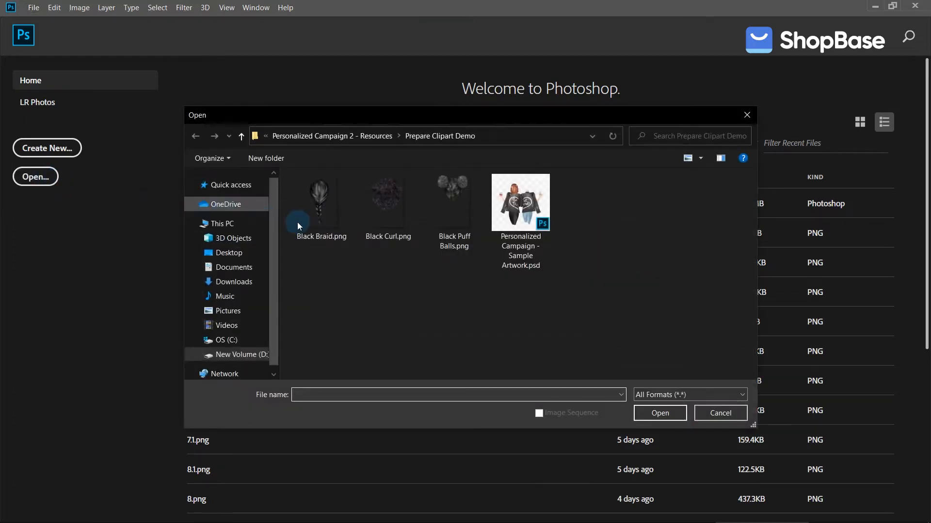
left_click(520, 206)
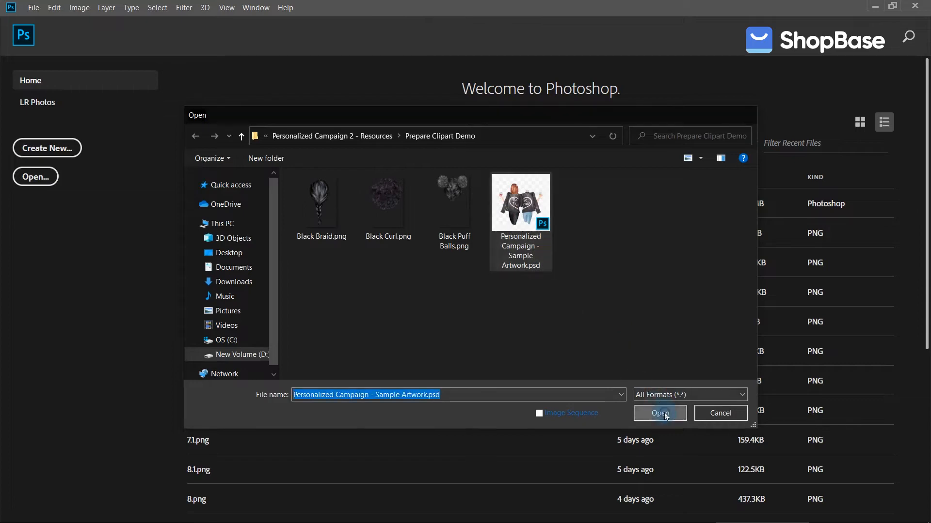
left_click(660, 414)
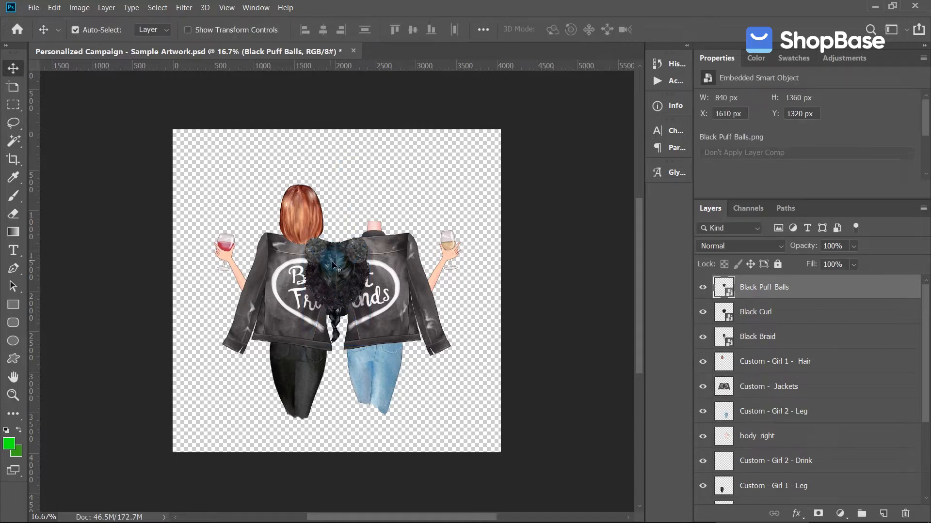
- Position the Black Puff Balls and Black Curl hair on the girls, then select all three hair layers
left_click_drag(336, 264, 368, 202)
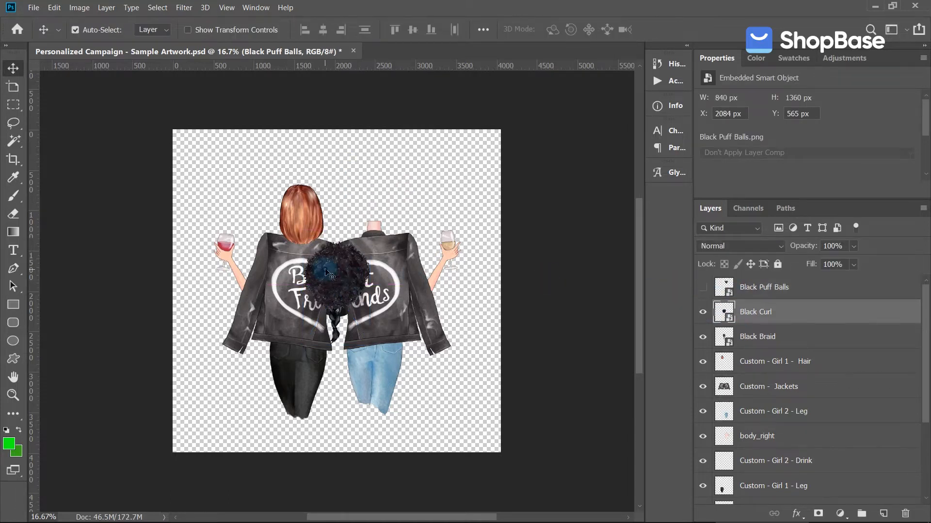
left_click_drag(330, 273, 362, 193)
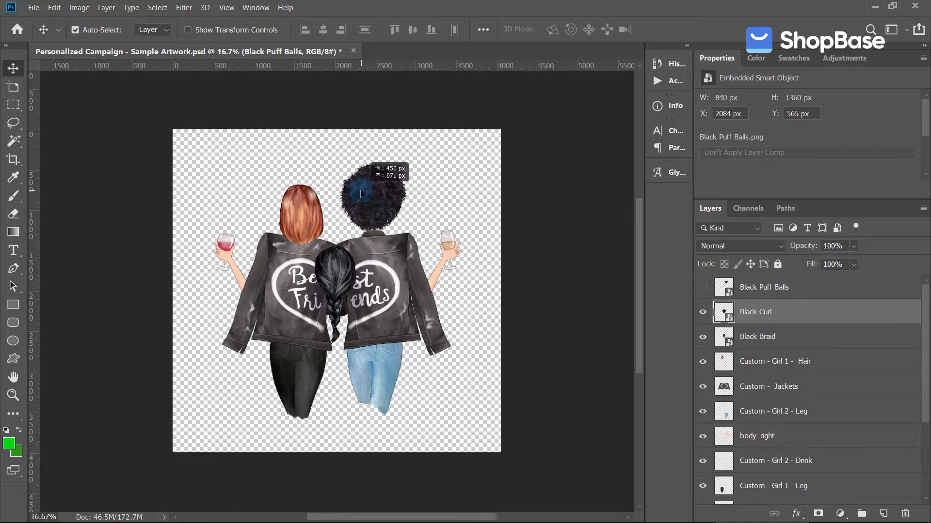
left_click(702, 311)
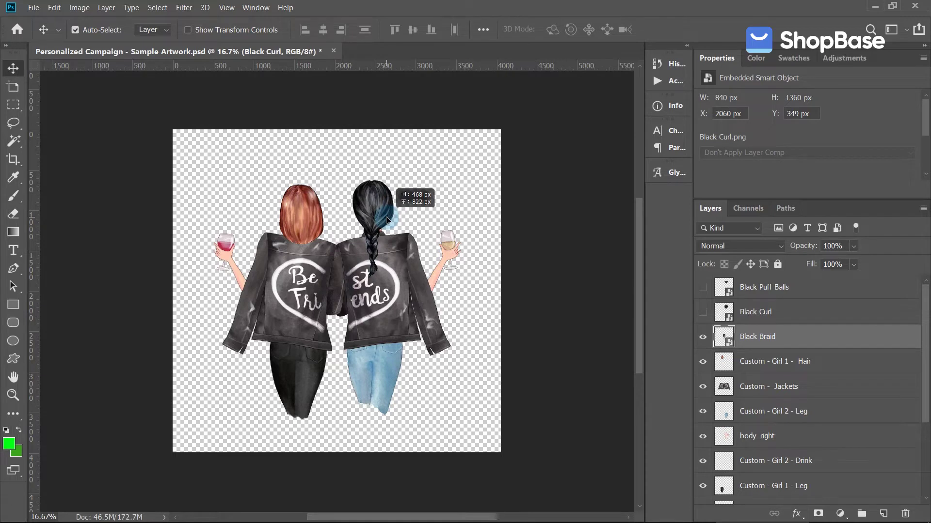
left_click(702, 287)
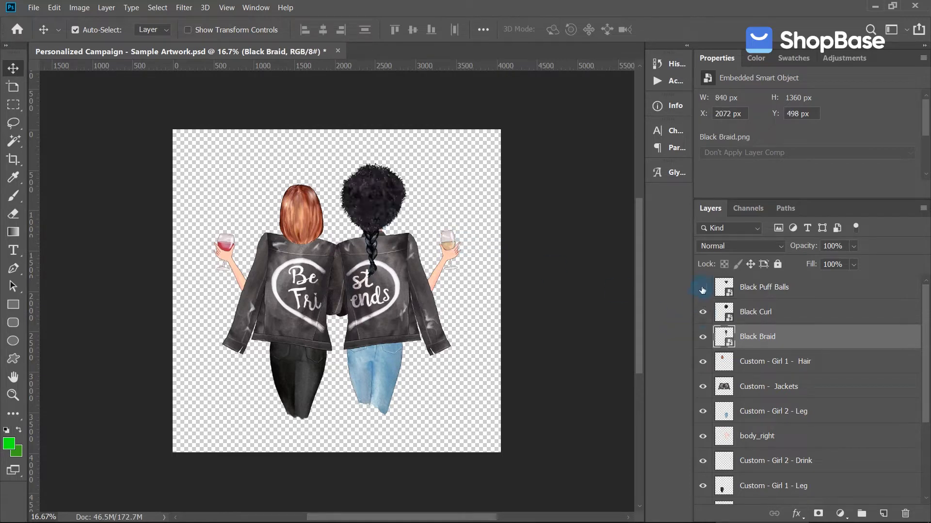
left_click(702, 287)
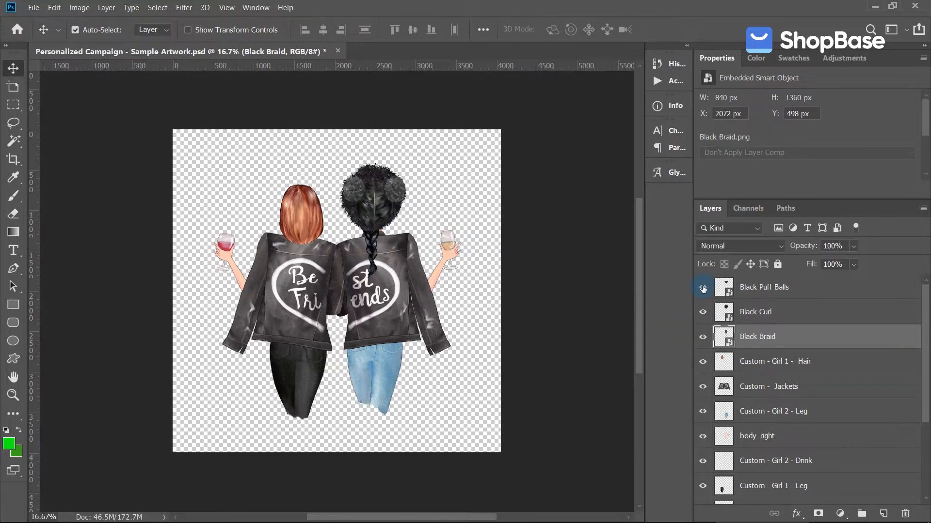
left_click(764, 287)
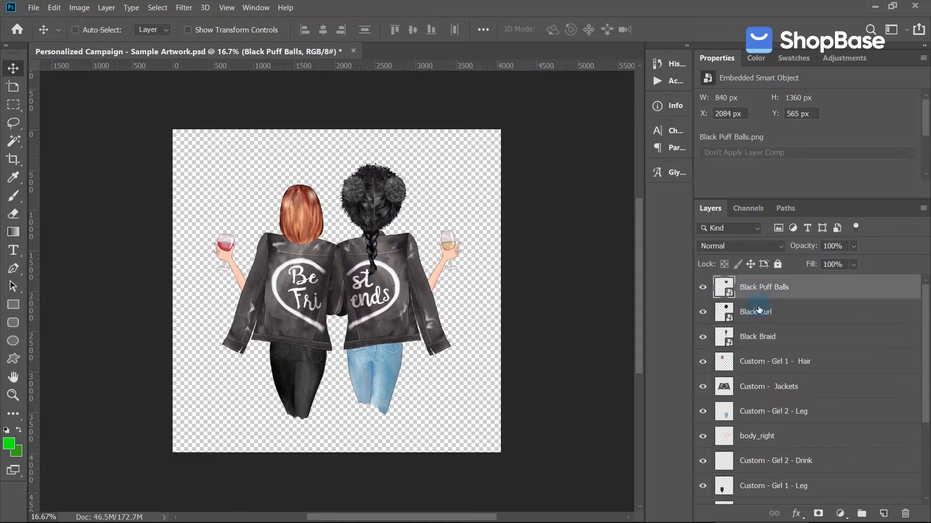
- Group Black Braid, Black Curl and Black Puff Balls as Group A, then duplicate it as Group B
right_click(763, 287)
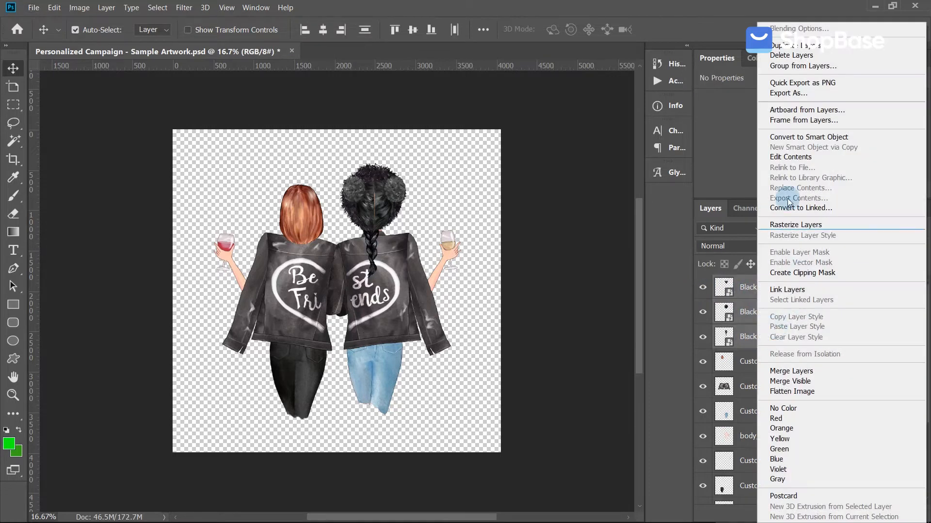
left_click(804, 66)
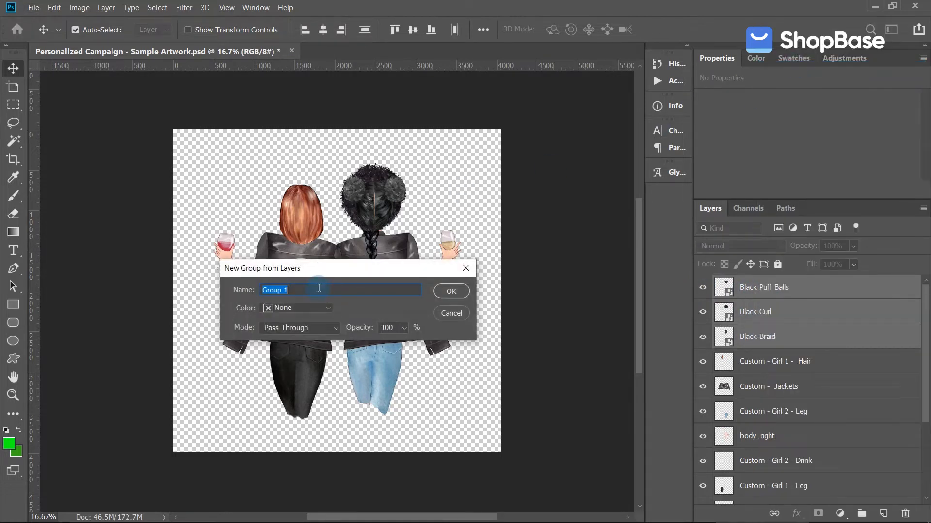
left_click(451, 291)
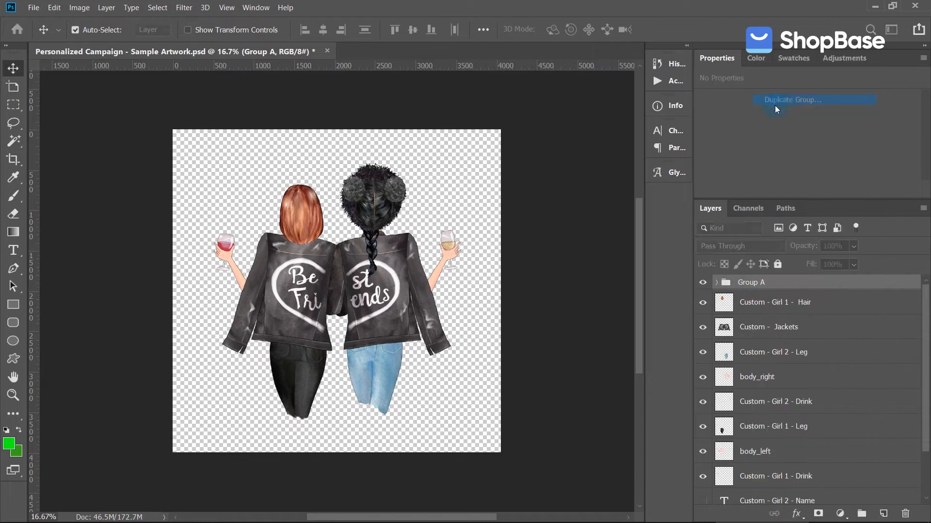
left_click(791, 100)
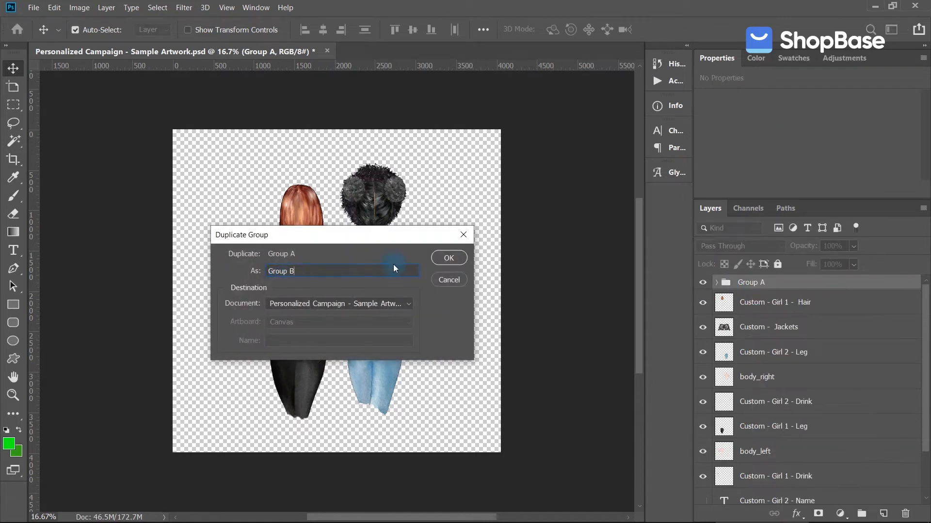
left_click(449, 258)
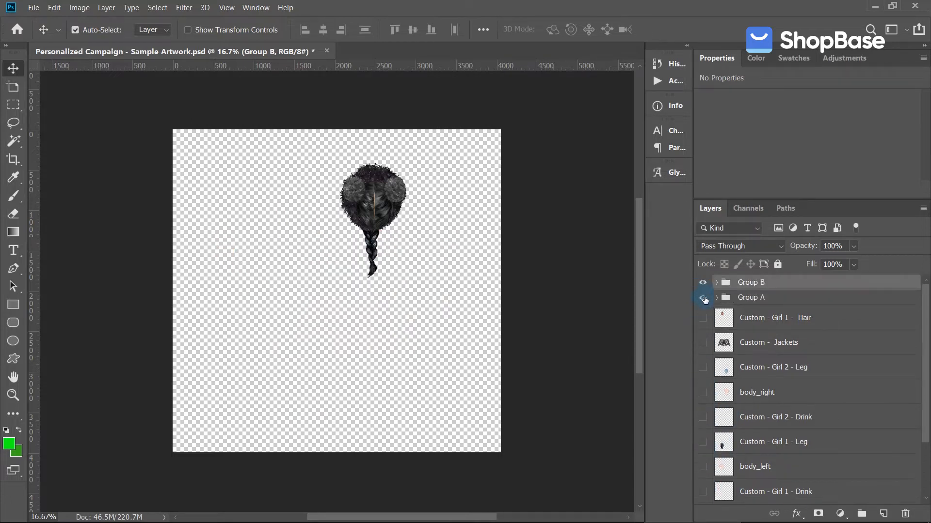
- Merge Group B into a single pixel layer of combined puff balls and braid hair
left_click(702, 298)
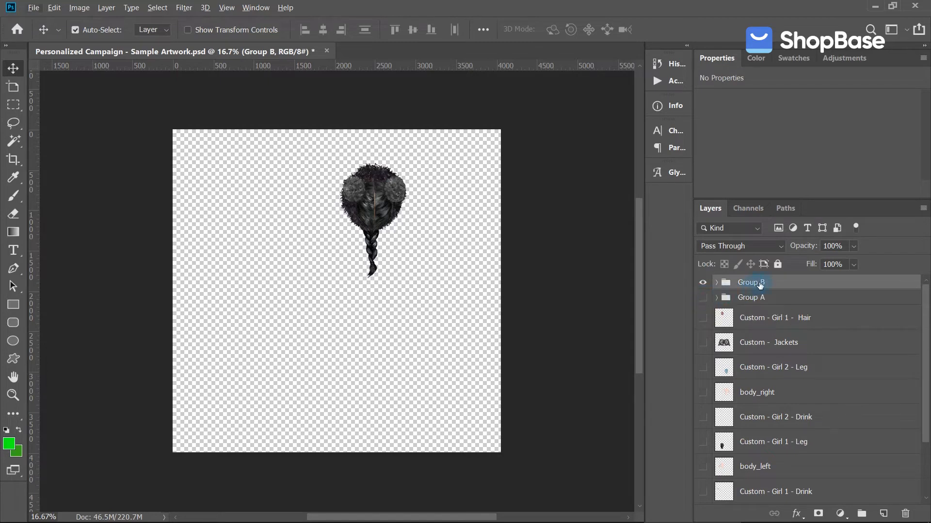
right_click(751, 283)
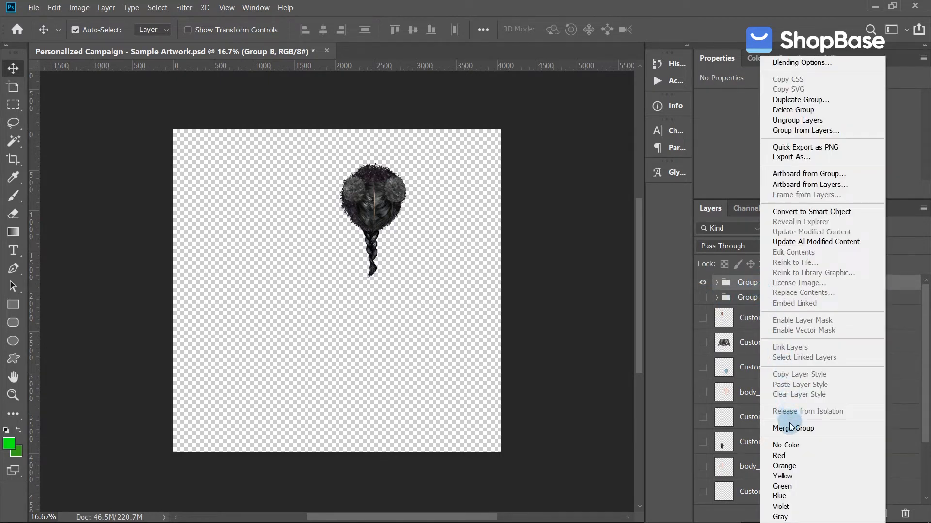
left_click(792, 428)
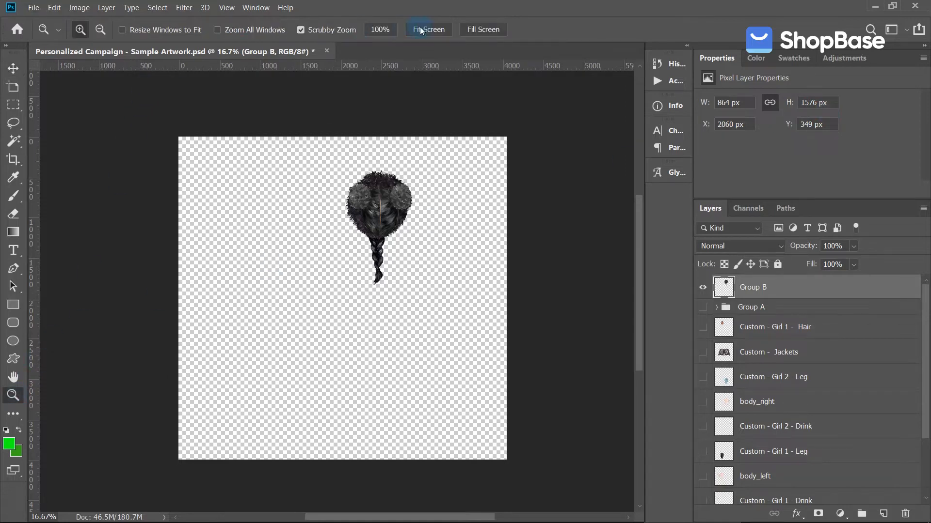
- Draw a green 900×1600 px Rectangle Box behind the hair and add a Safe Edge layer
left_click(13, 305)
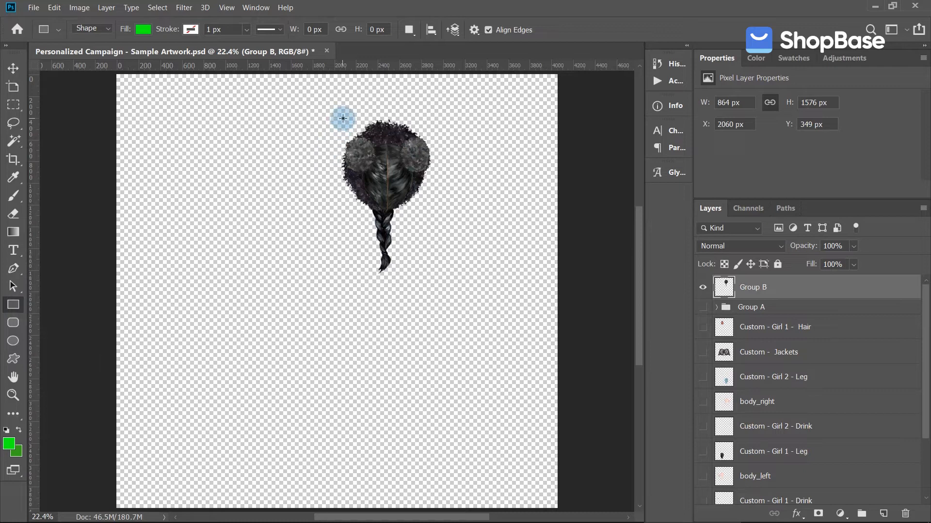
left_click(343, 117)
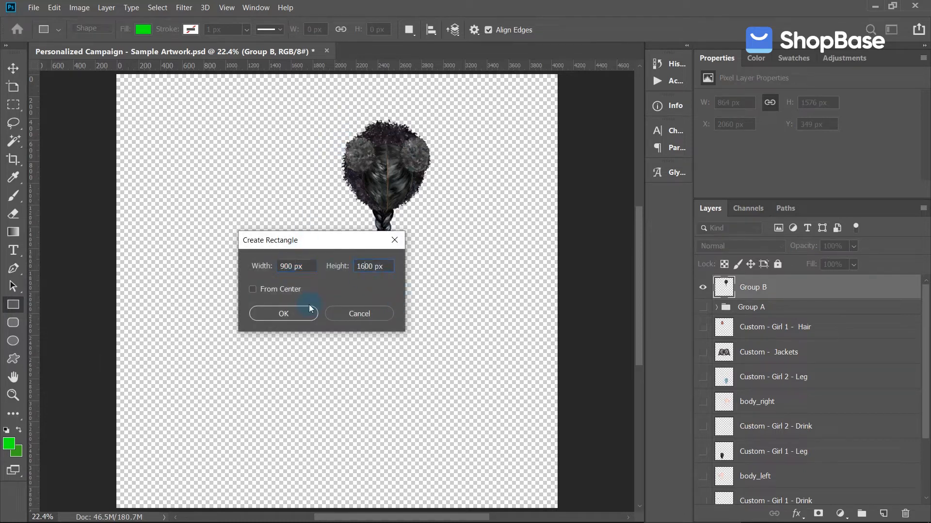
left_click(283, 314)
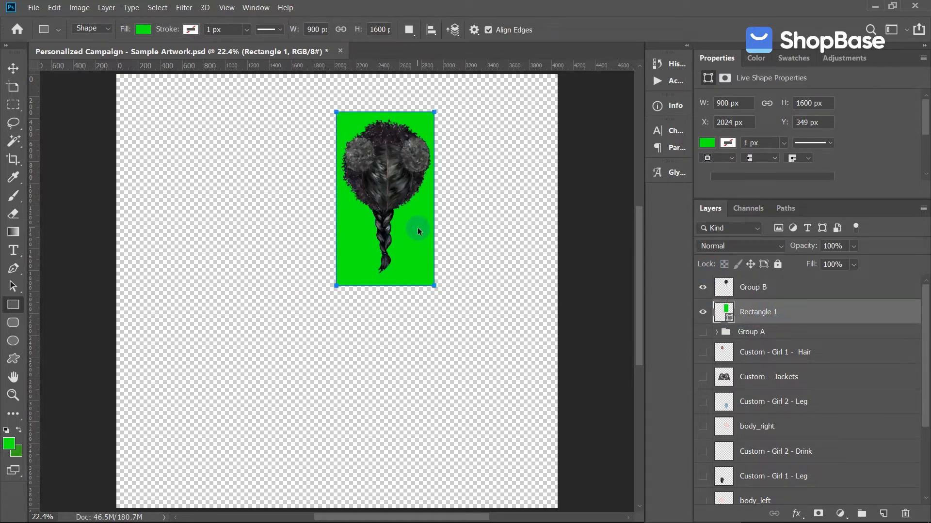
double_click(758, 312)
type("Box")
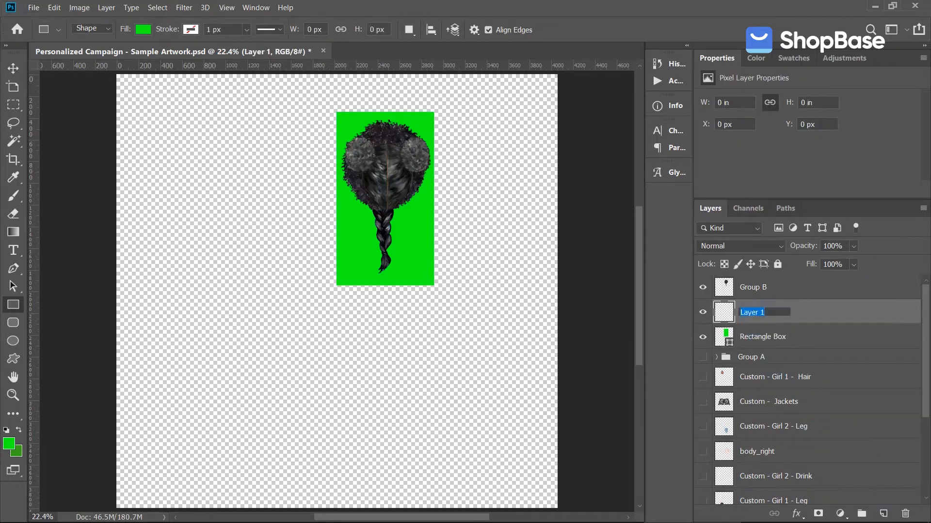
type("Safe Edge")
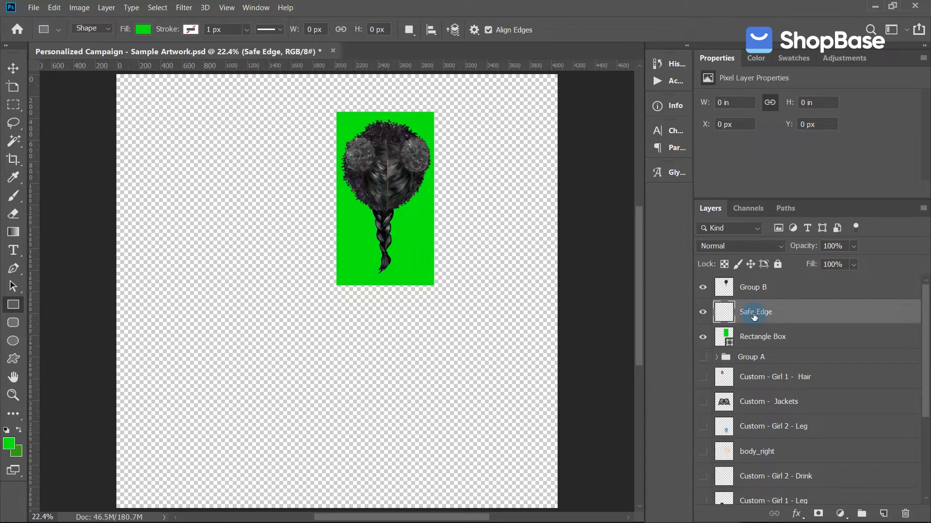
- On Safe Edge, zoom to the rectangle's corners and fill one-pixel selections with a custom colour
left_click(13, 395)
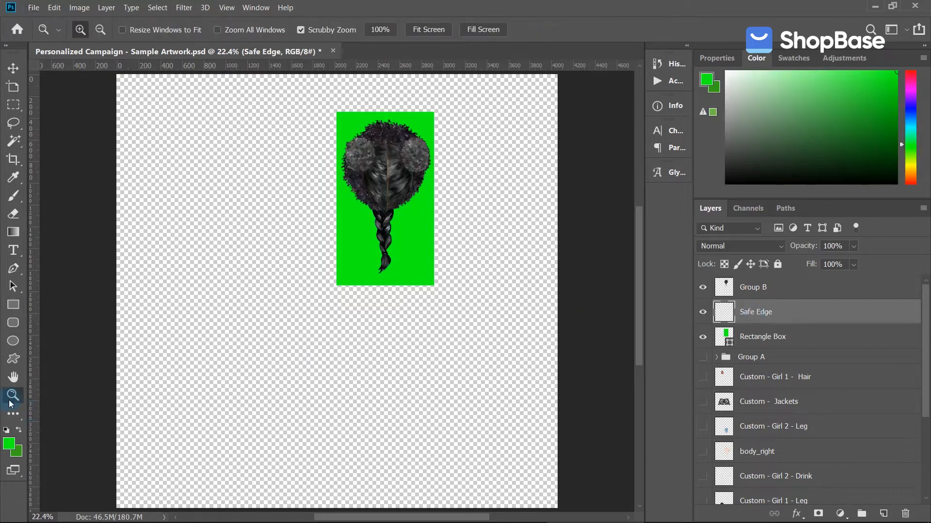
left_click(460, 269)
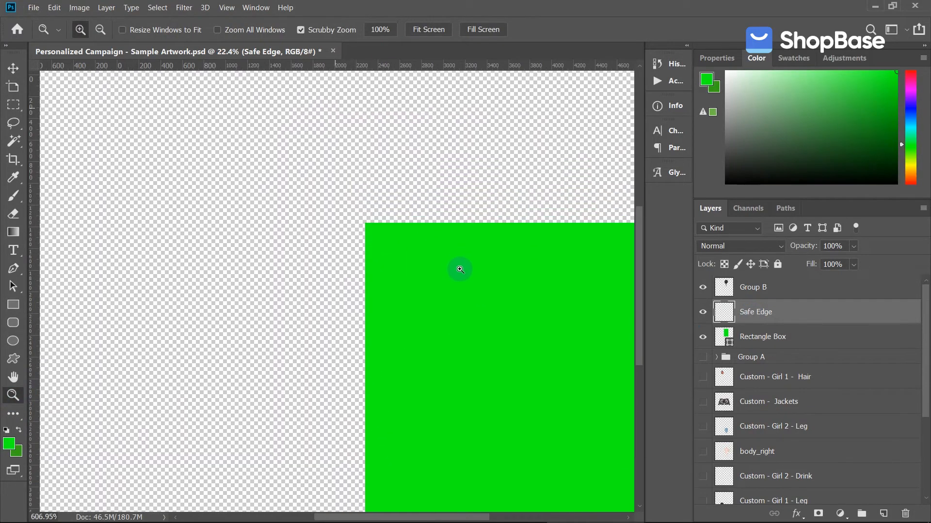
left_click(460, 269)
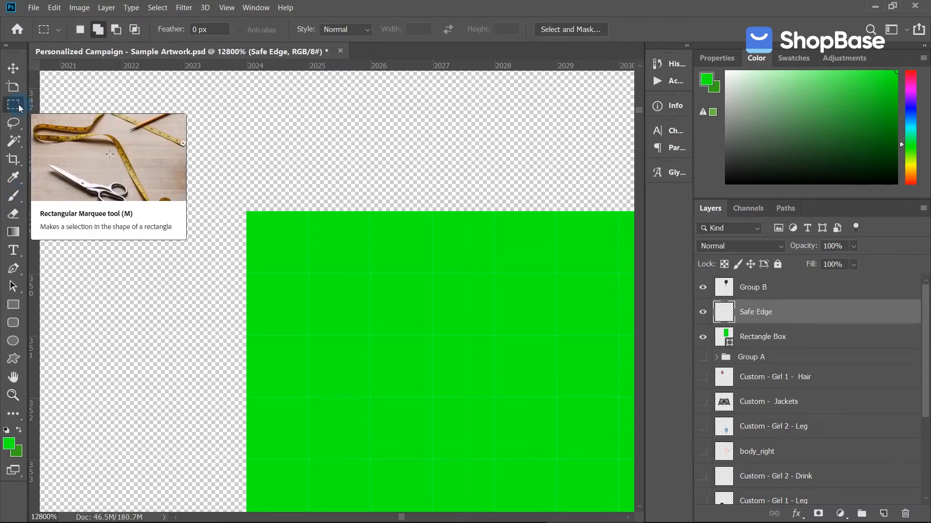
left_click_drag(248, 211, 307, 275)
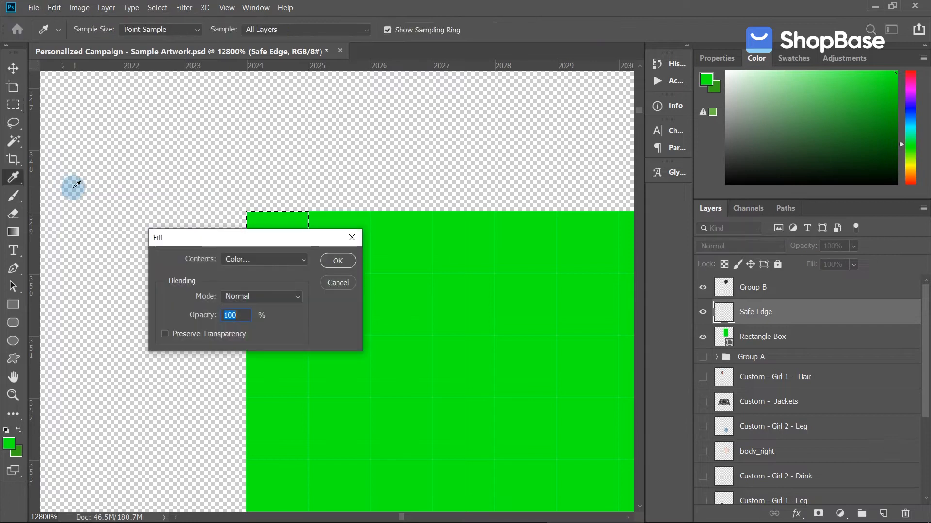
left_click(263, 259)
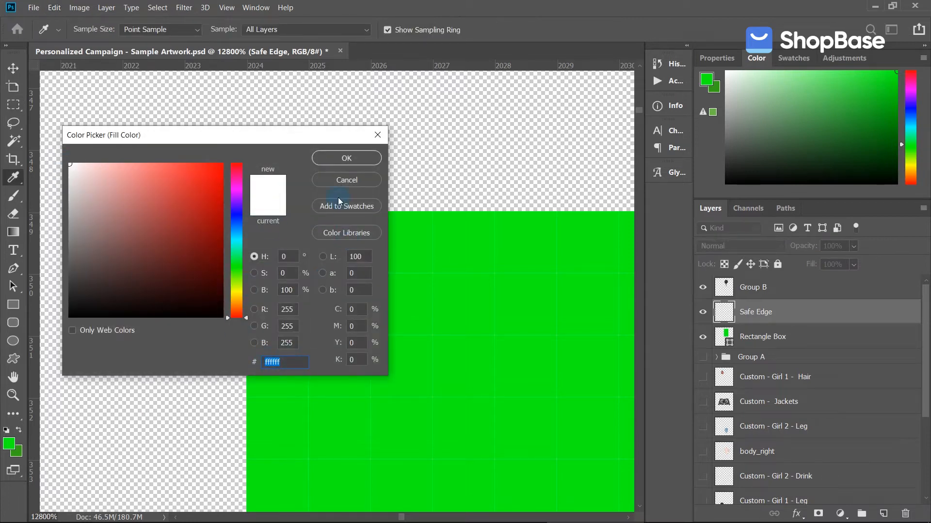
left_click(346, 158)
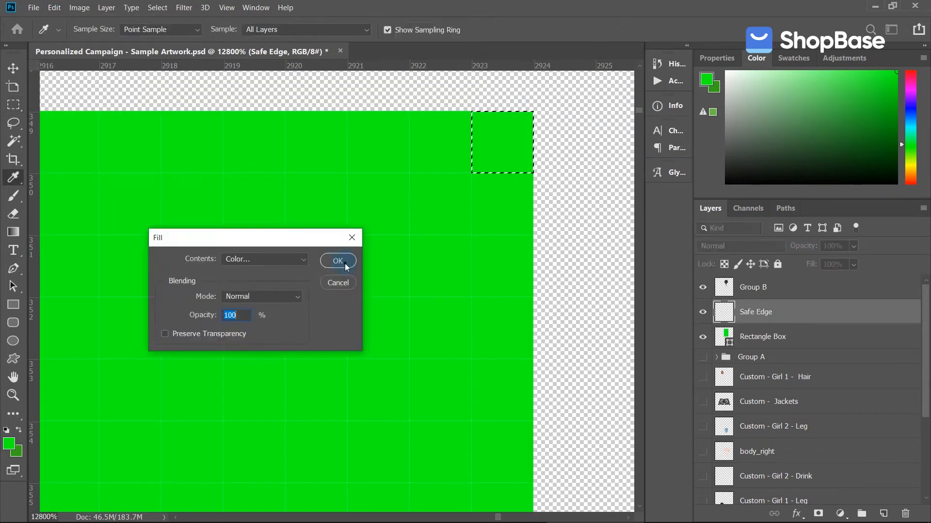
left_click(338, 260)
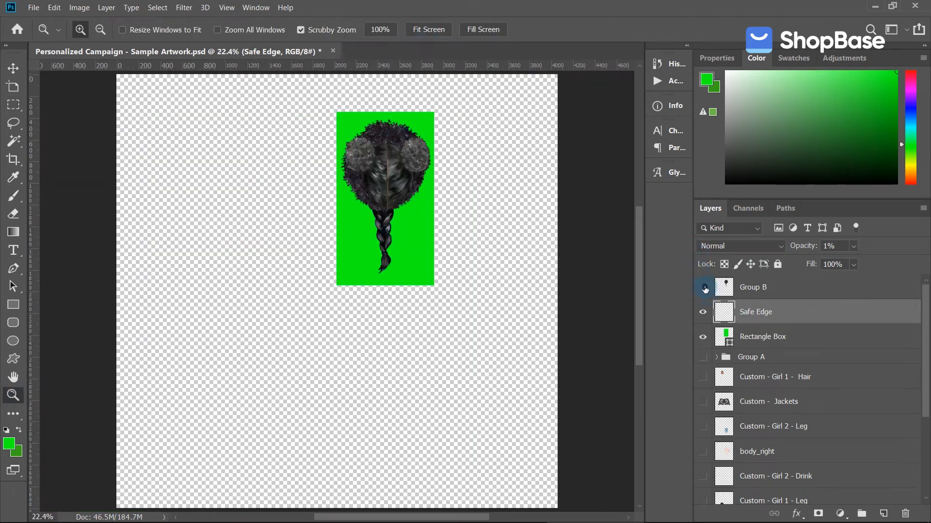
- Hide Group B, duplicate Black Puff Balls as Default Layer, and remove the Safe Edge layer
left_click(704, 288)
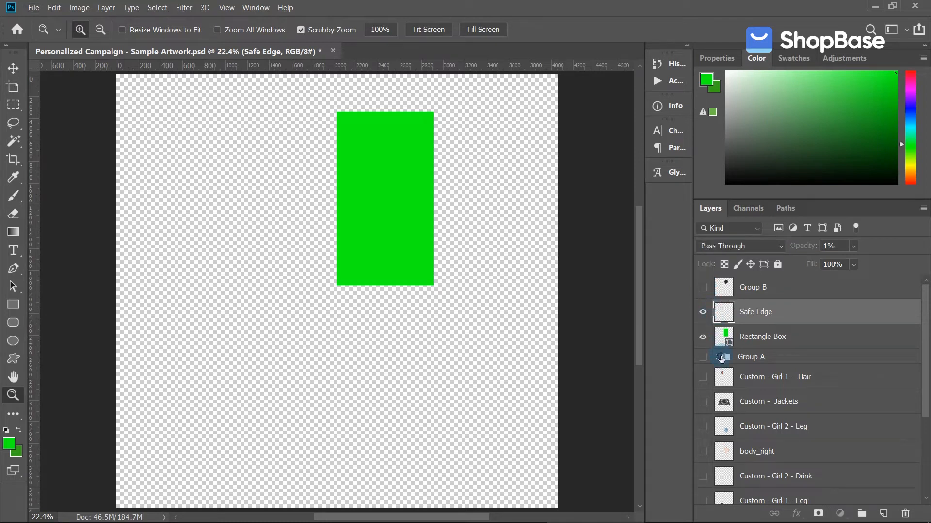
left_click(719, 357)
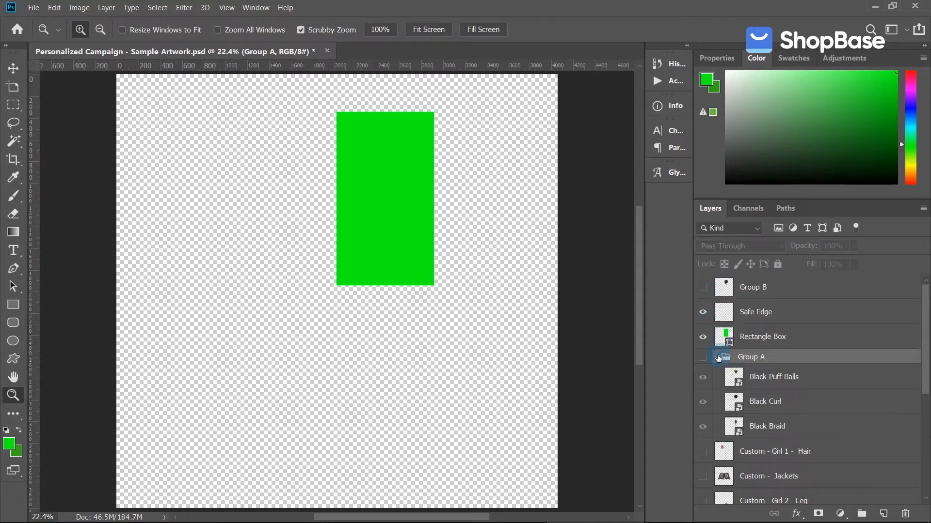
left_click(718, 357)
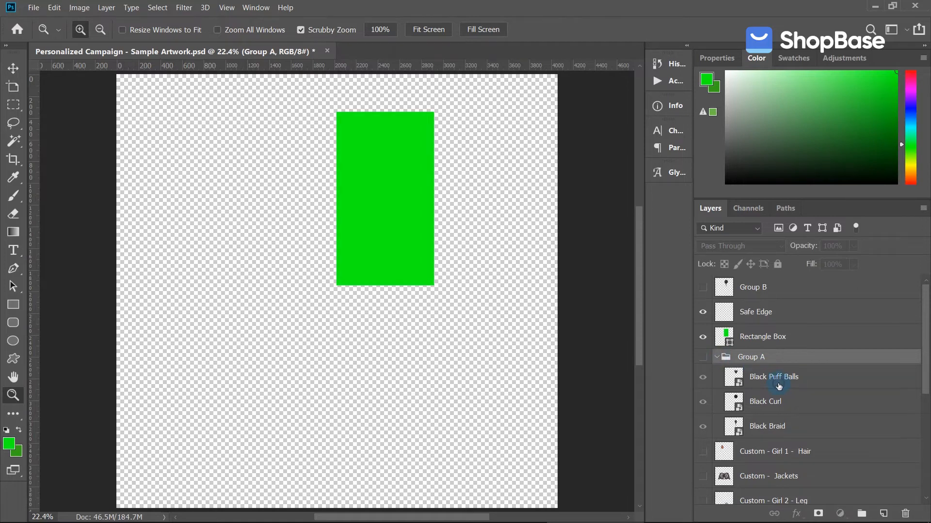
right_click(778, 386)
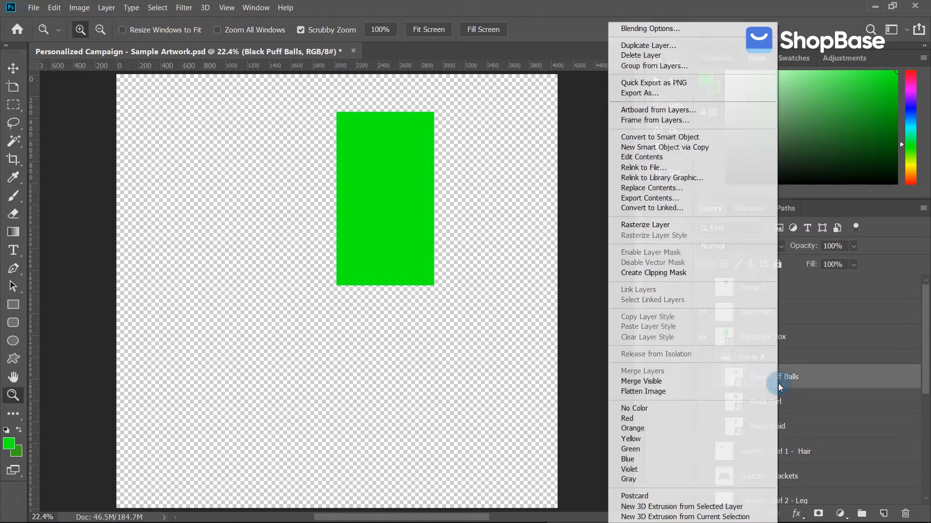
left_click(647, 45)
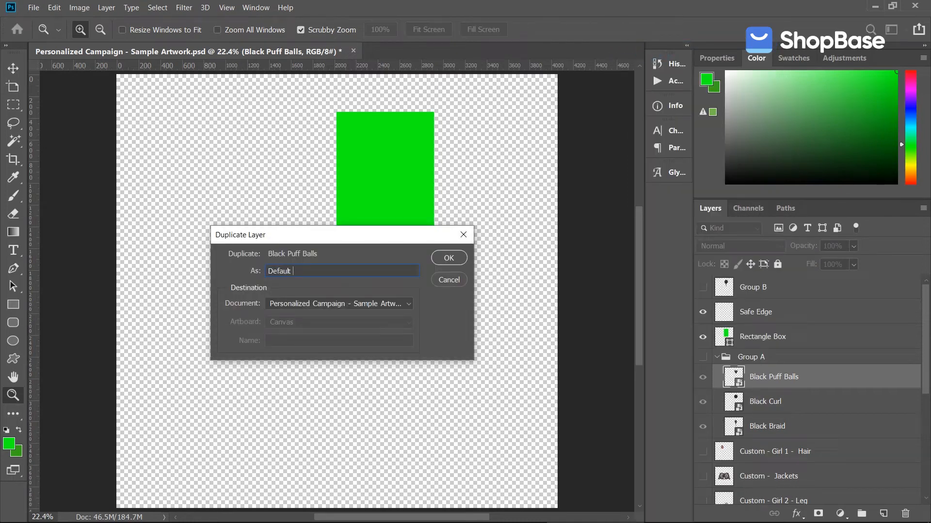
left_click(449, 257)
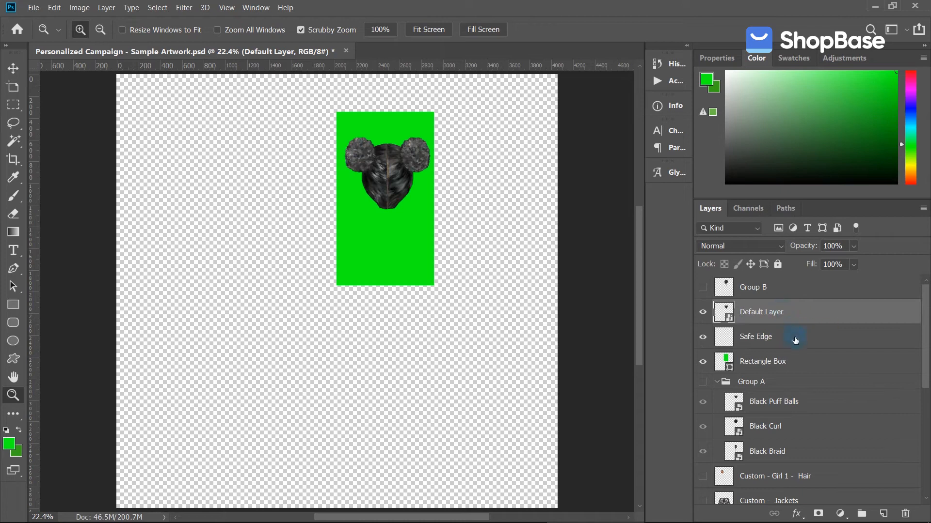
right_click(795, 336)
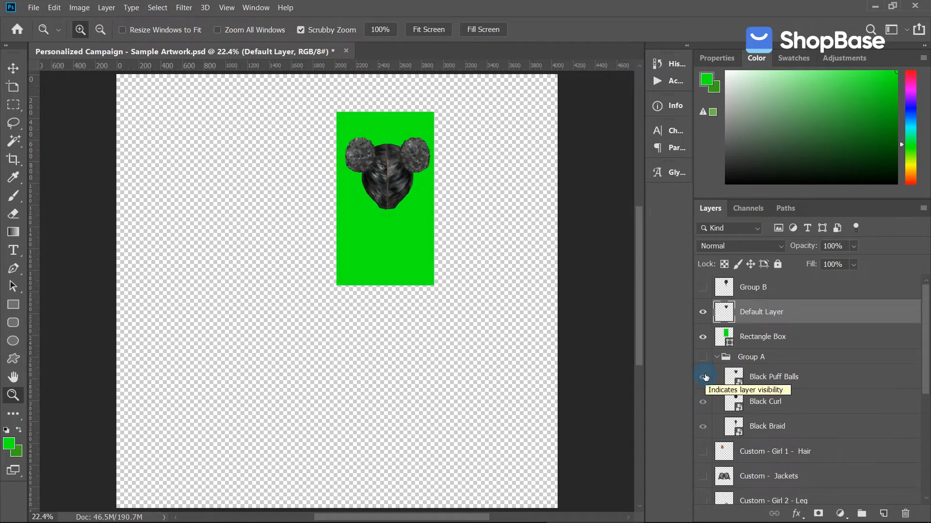
- Convert Group A and Rectangle Box into a 900×1600 px smart object and open Group A1.psb
left_click(717, 357)
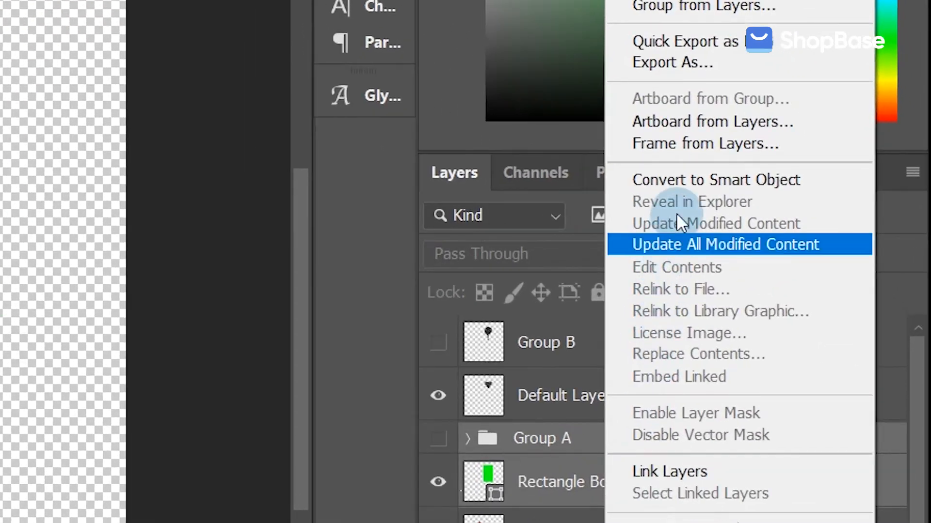
left_click(725, 244)
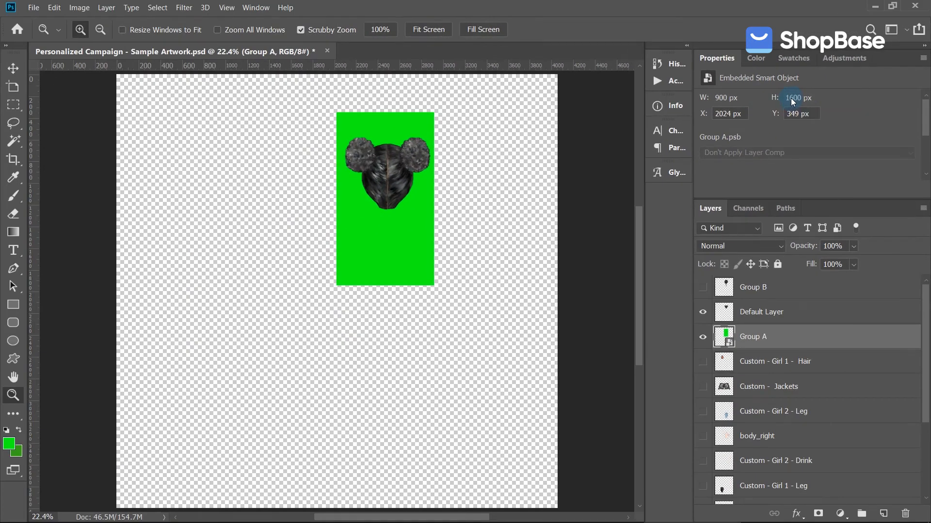
double_click(723, 336)
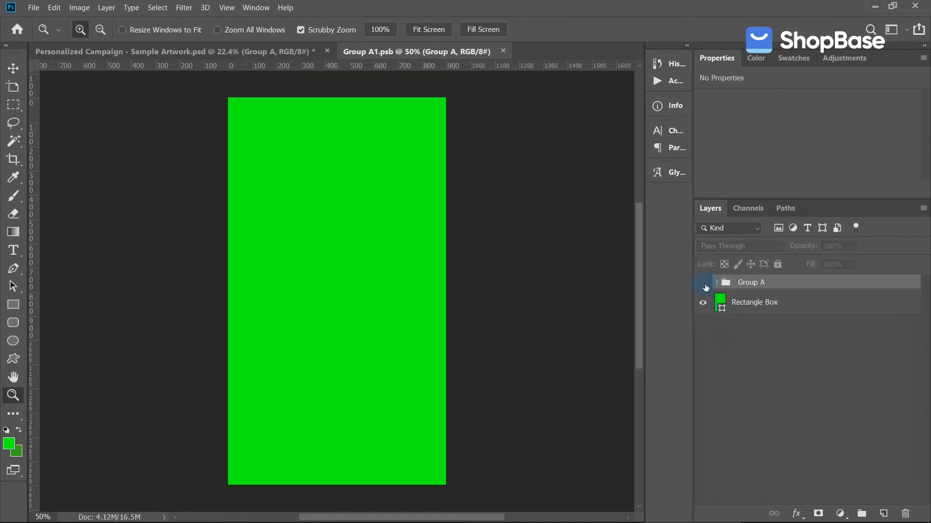
- Save each visible hairstyle as a transparent PNG, like Black Puff Balls and Black Braids, in Prepared
left_click(716, 283)
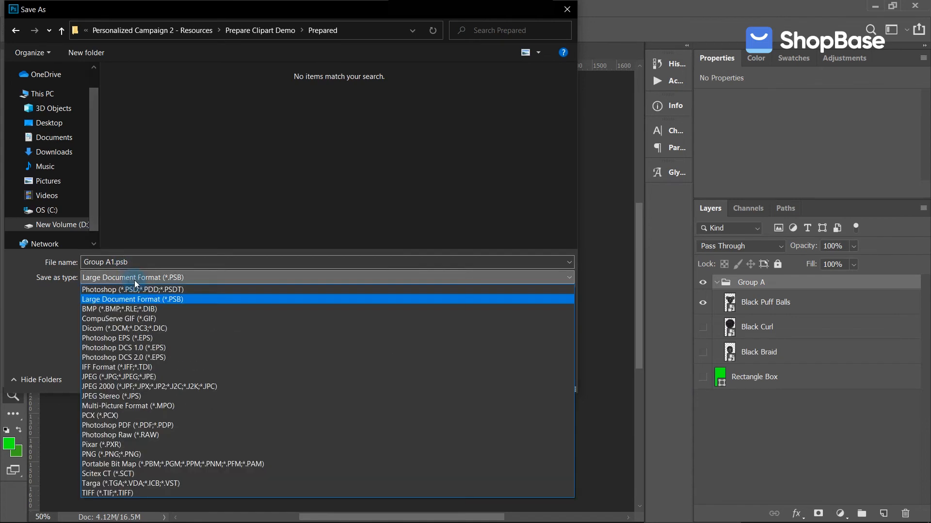
left_click(101, 454)
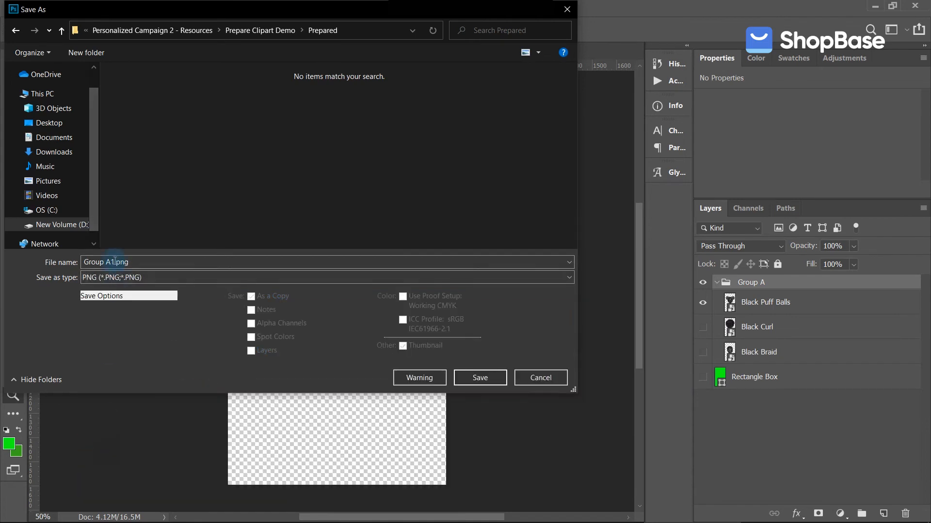
left_click(480, 378)
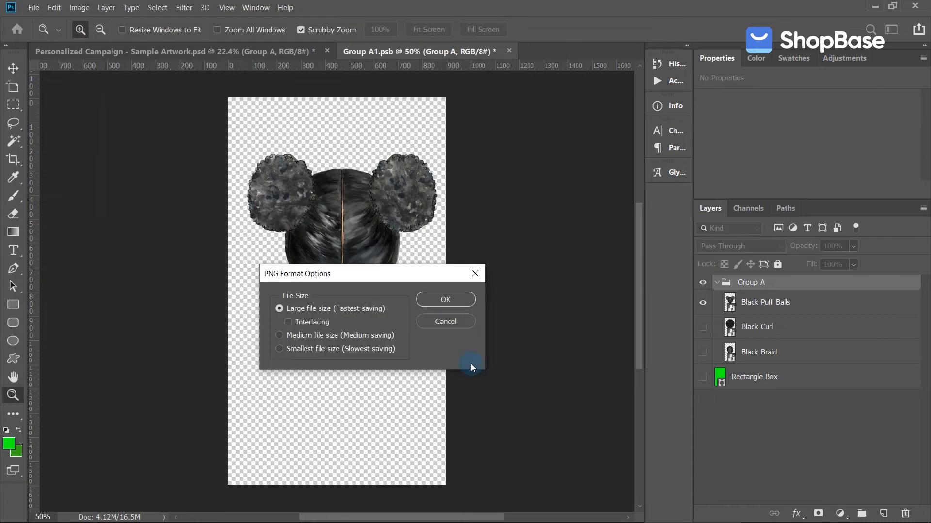
left_click(445, 299)
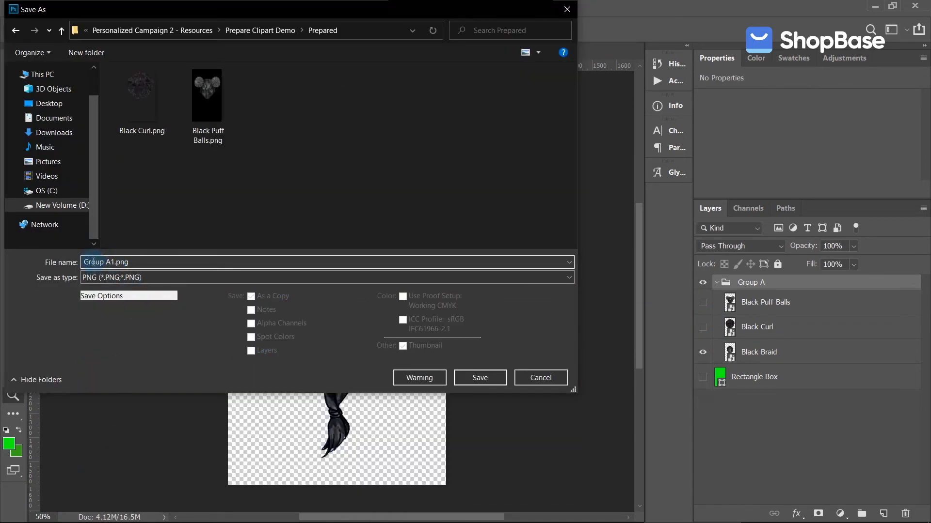
left_click(480, 378)
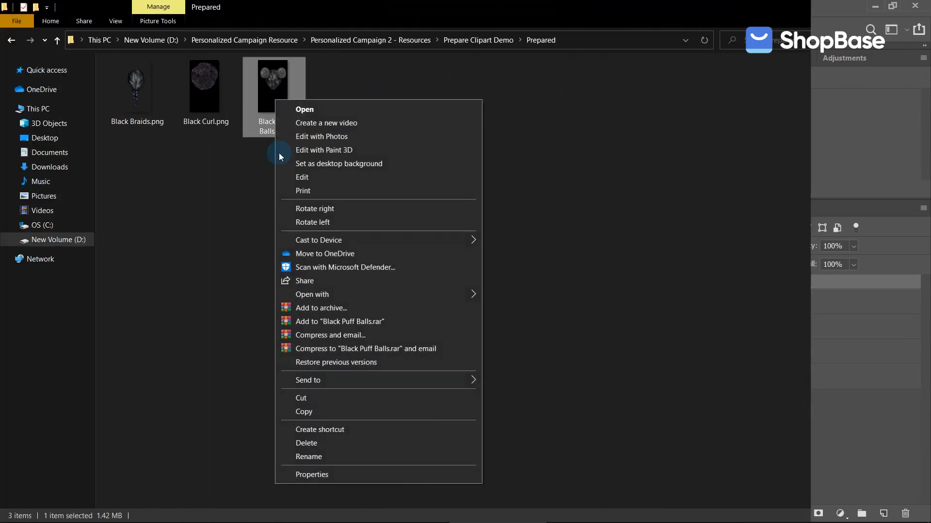
left_click(312, 475)
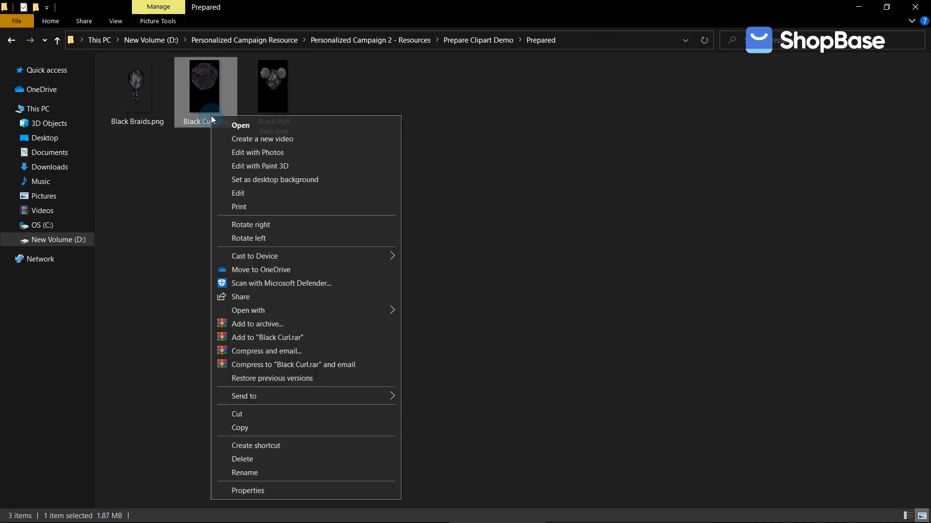
left_click(248, 491)
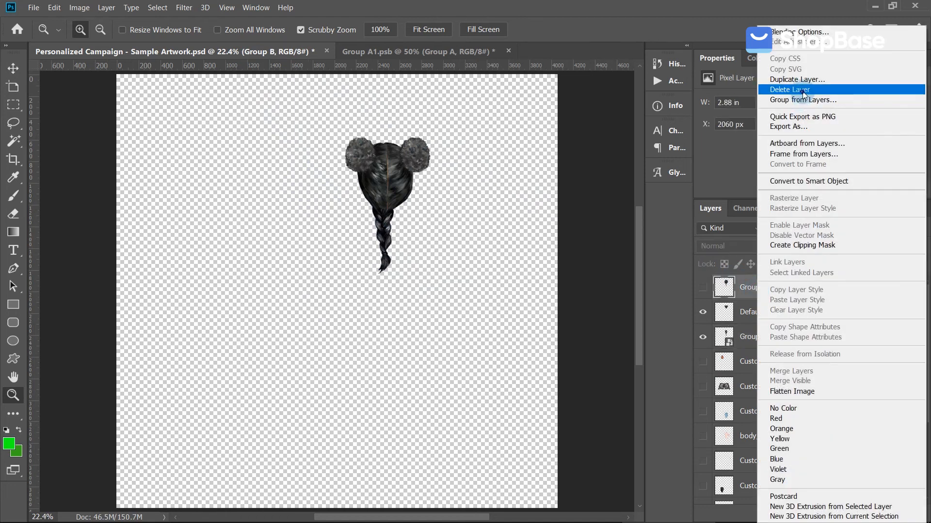
- Delete the Group B and Group A1 layers, then save the artwork as a Photoshop PSD
left_click(787, 90)
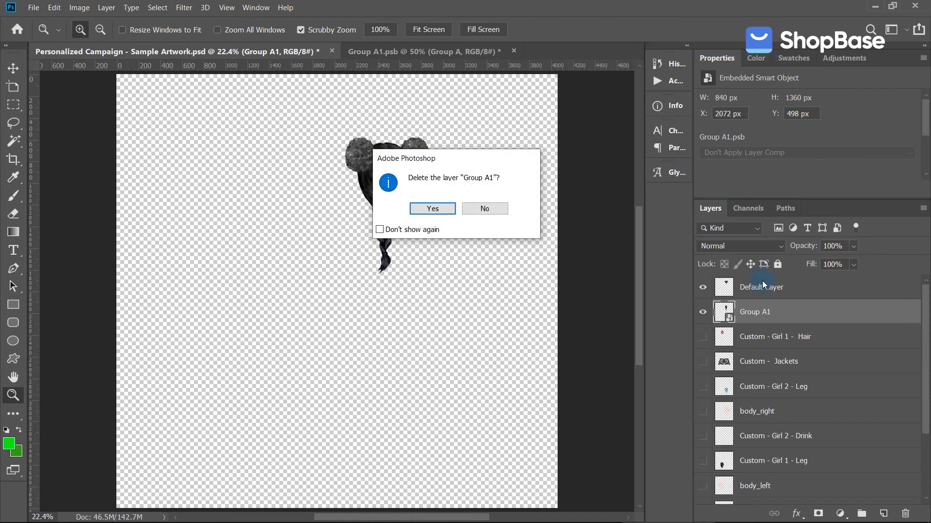
left_click(432, 208)
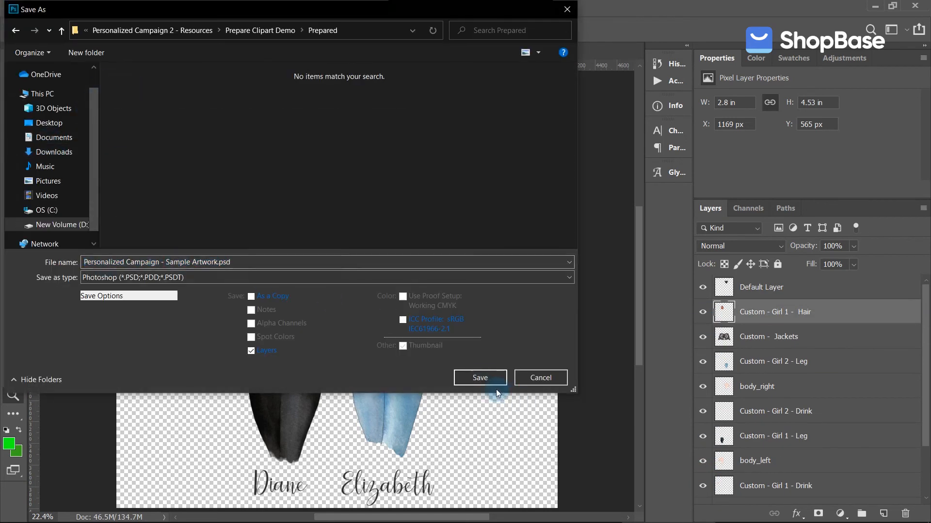
left_click(480, 378)
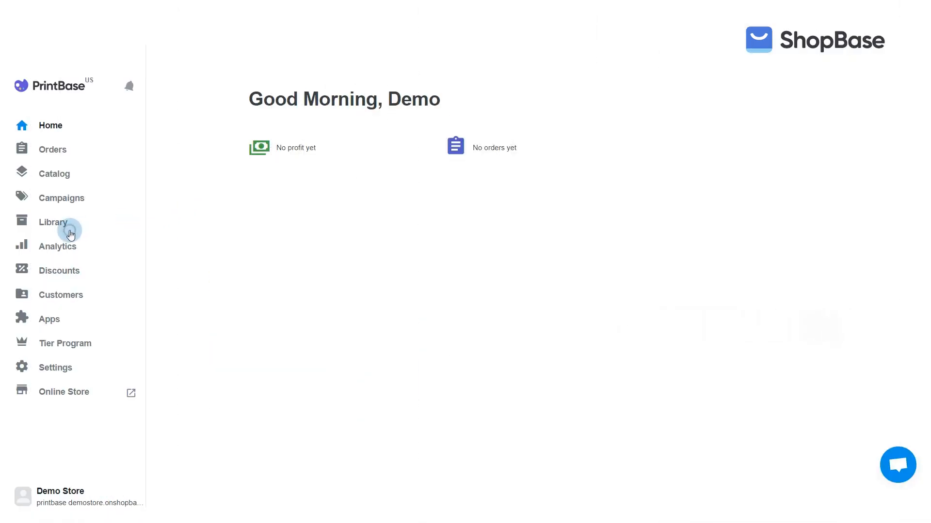
- Upload 'Personalized Campaign - Sample Artwork.psd' from the PrintBase Library's Upload artworks
left_click(53, 222)
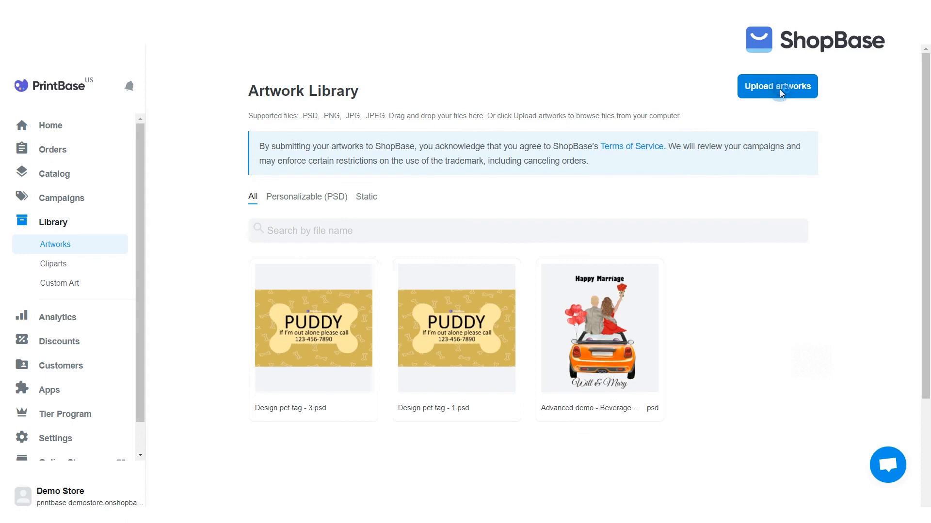
left_click(778, 86)
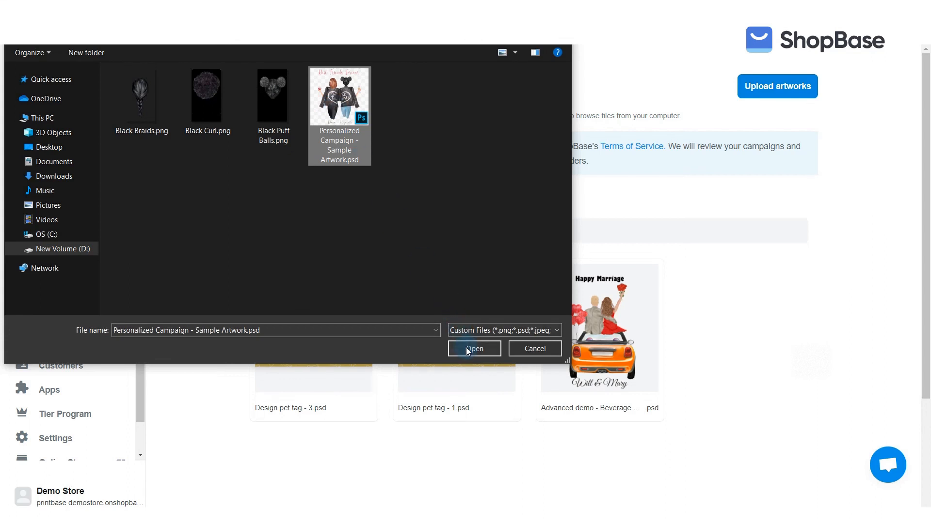
left_click(475, 348)
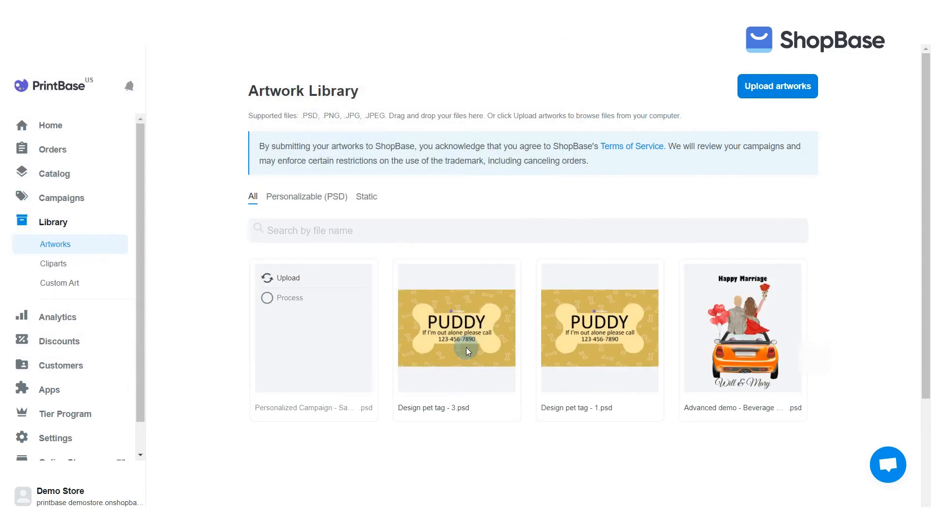